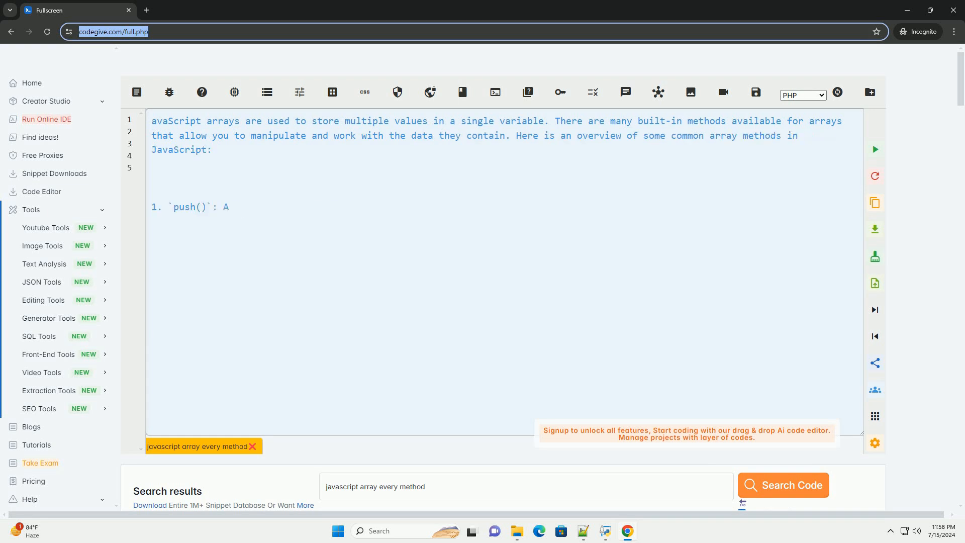
{"action": "type", "text": "dds one or more elements to the end of an array and returns the new length of the array."}
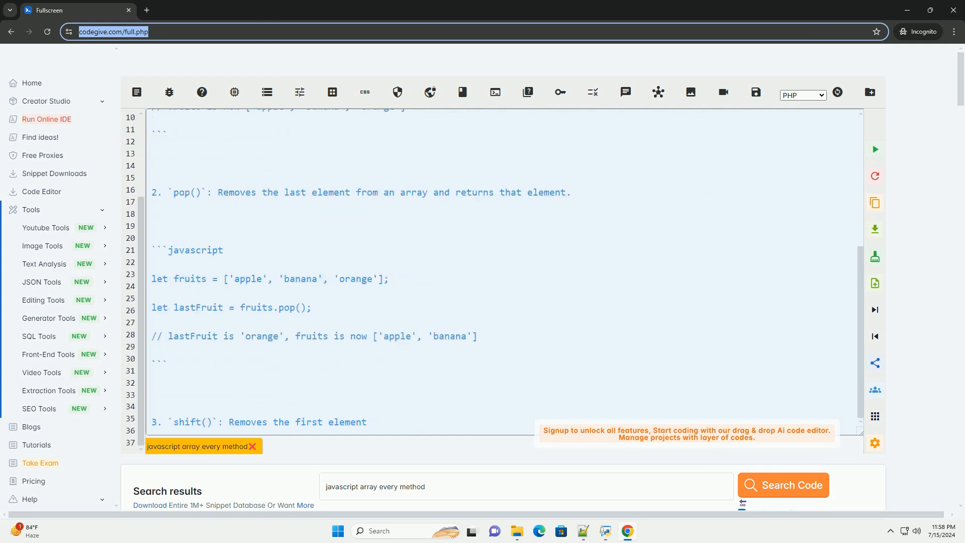
{"action": "scroll", "scroll_direction": "down", "scroll_amount": 3}
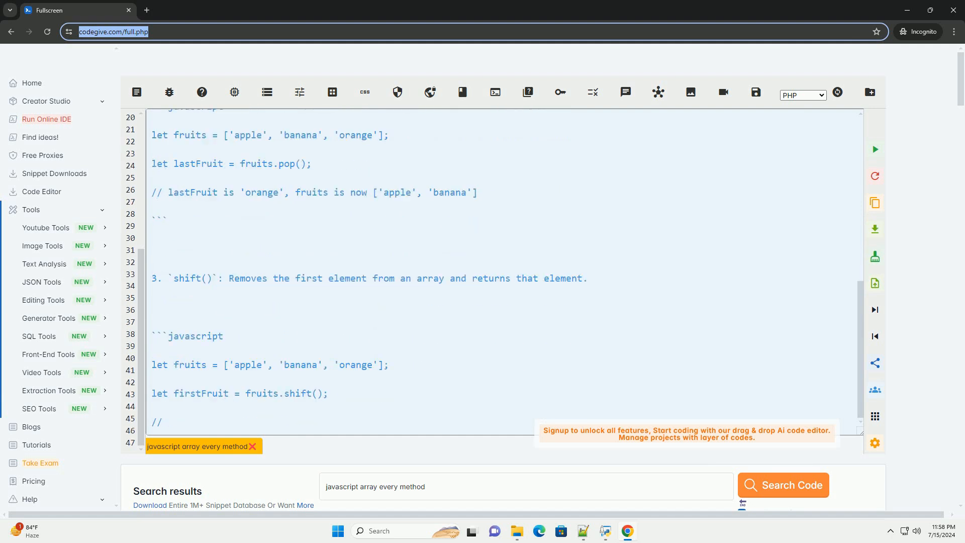
{"action": "scroll", "scroll_direction": "down", "scroll_amount": 3}
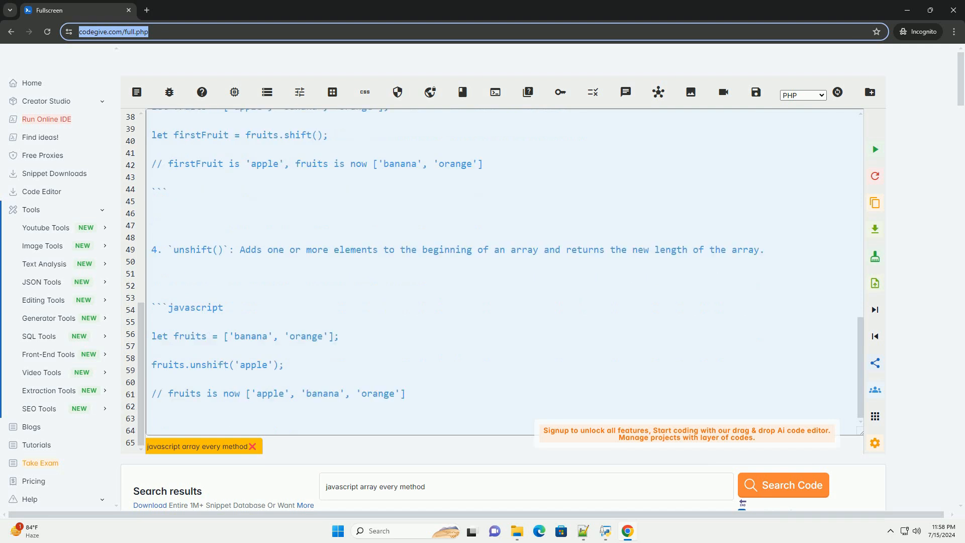
{"action": "scroll", "scroll_direction": "down", "scroll_amount": 3}
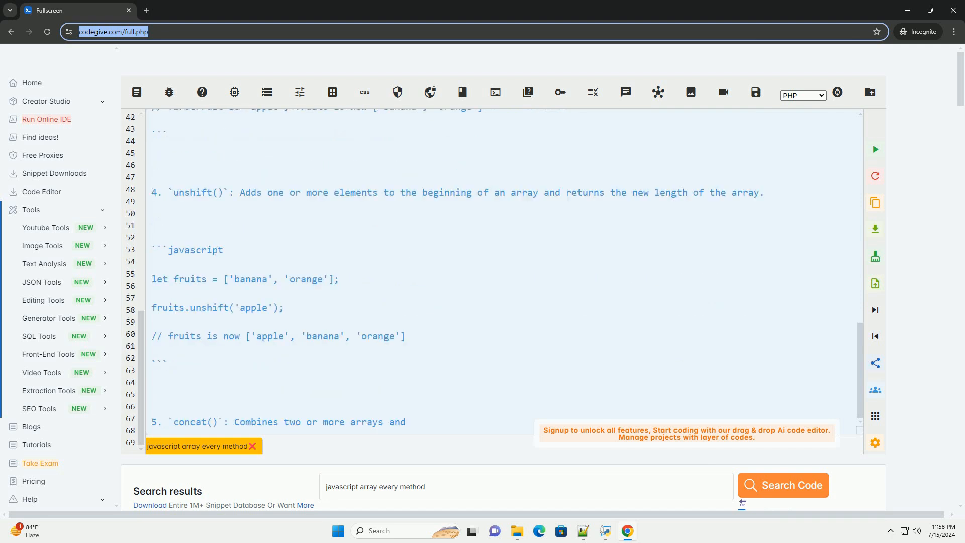
{"action": "scroll", "scroll_direction": "down", "scroll_amount": 3}
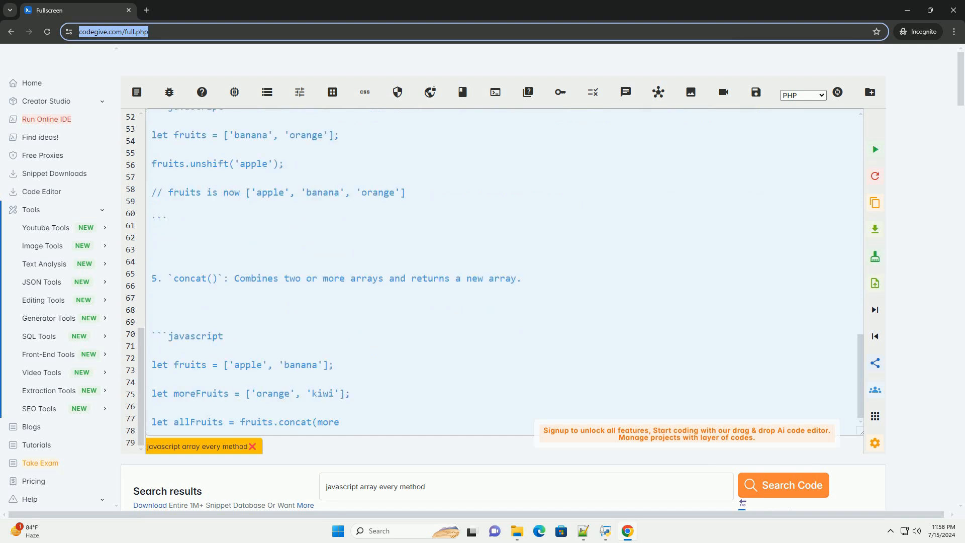
{"action": "scroll", "scroll_direction": "down", "scroll_amount": 3}
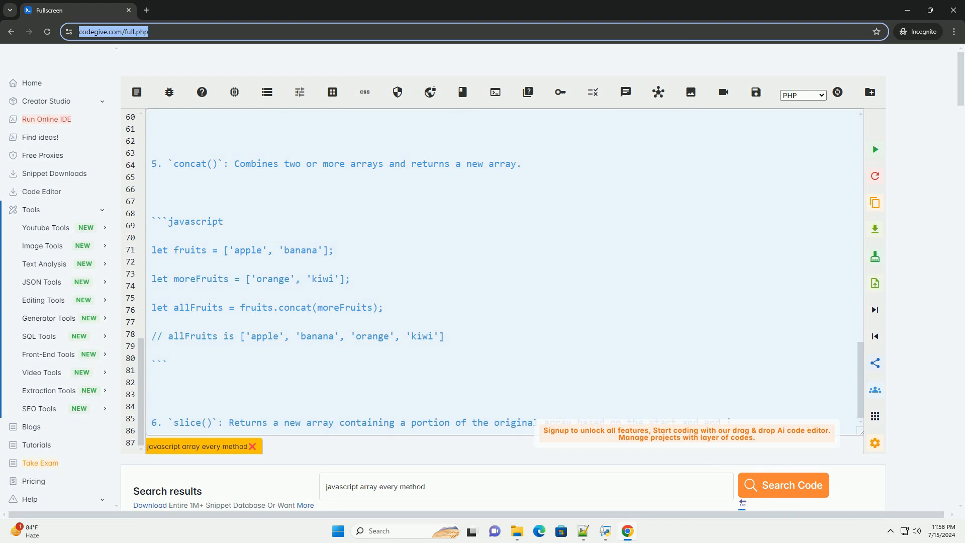
{"action": "scroll", "scroll_direction": "down", "scroll_amount": 3}
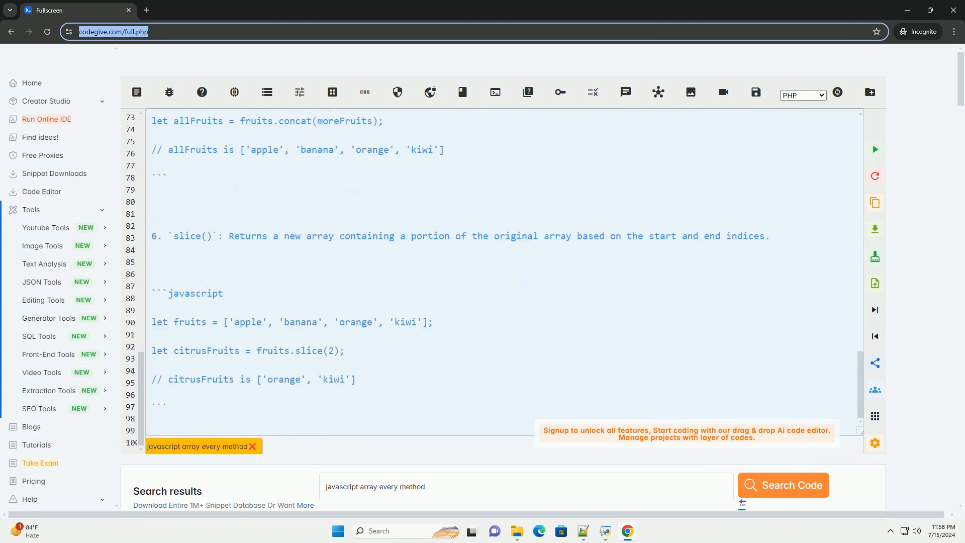
{"action": "scroll", "scroll_direction": "down", "scroll_amount": 3}
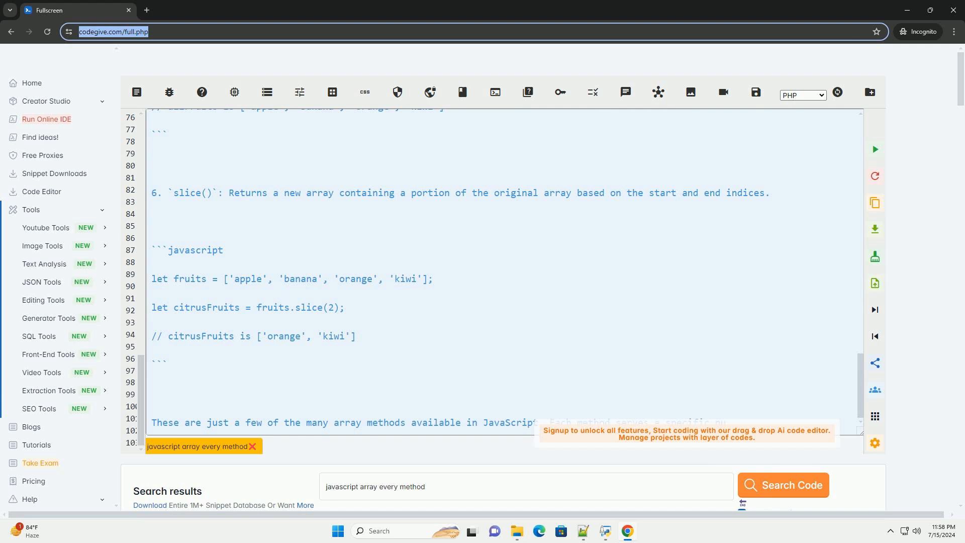
{"action": "scroll", "scroll_direction": "down", "scroll_amount": 3}
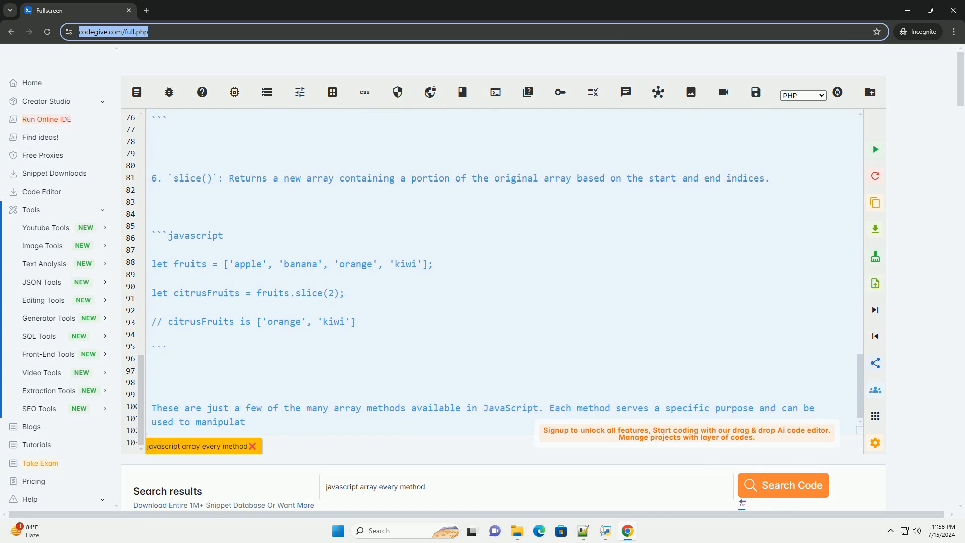